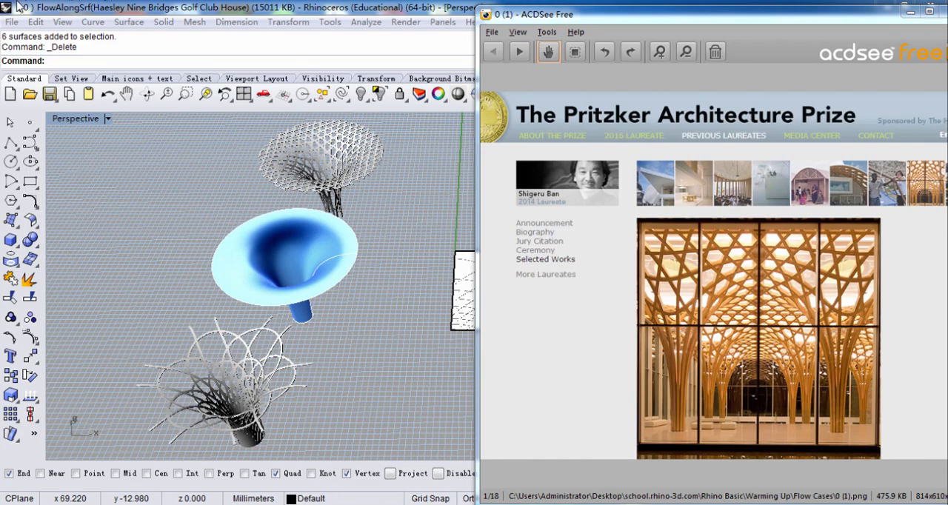
pyautogui.moveTo(421, 288)
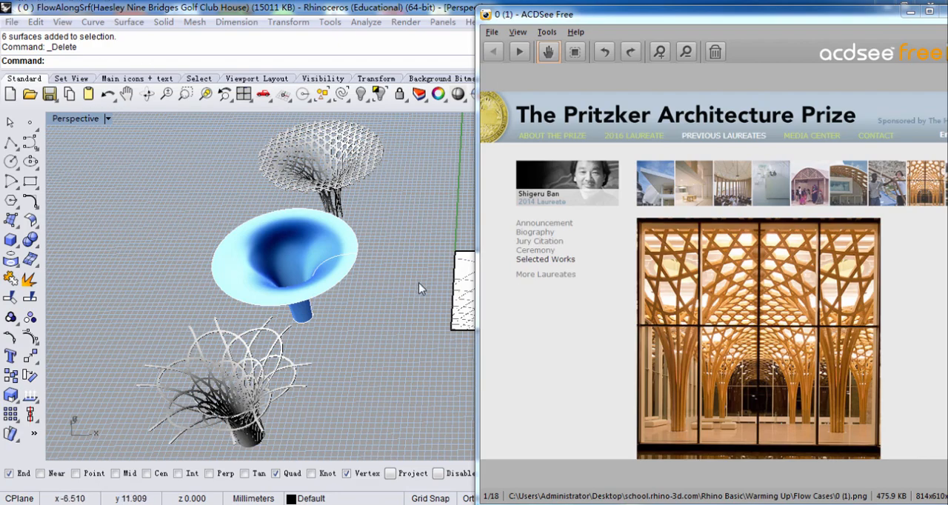
pyautogui.moveTo(415, 334)
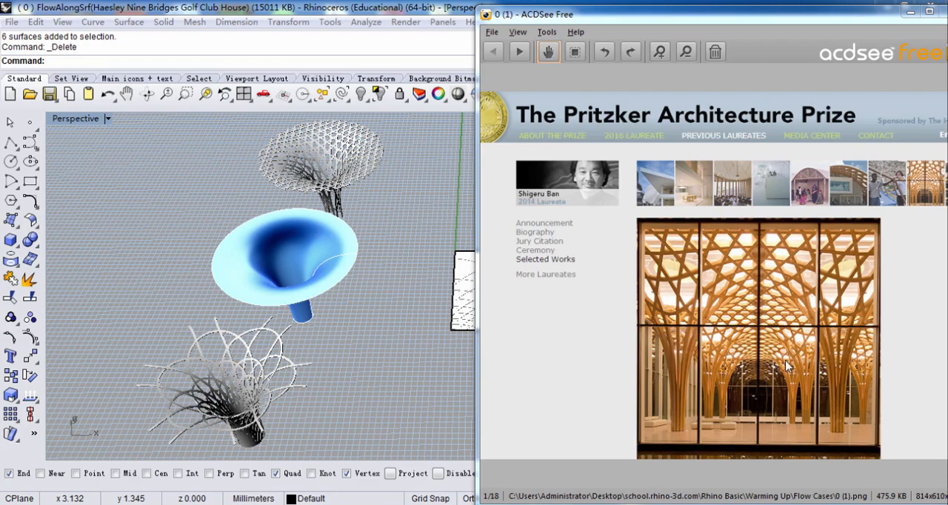
pyautogui.moveTo(559, 206)
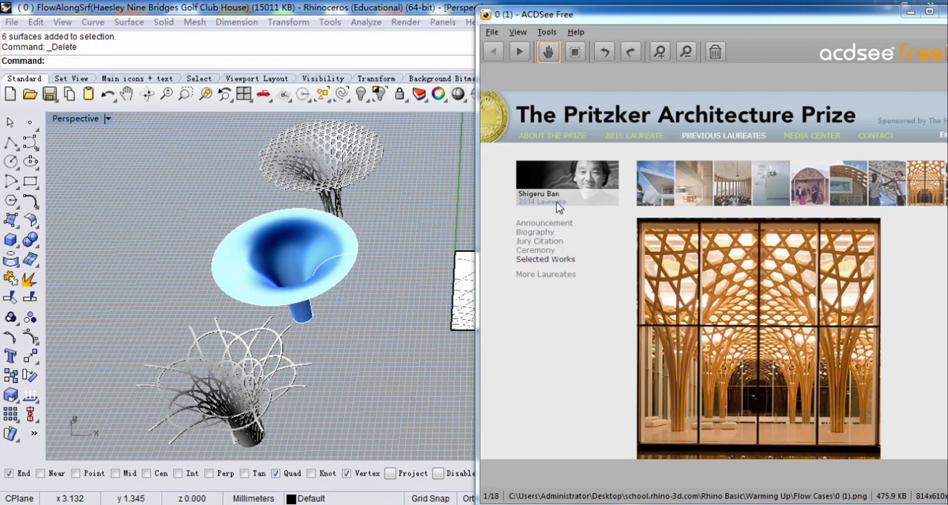
pyautogui.moveTo(533, 213)
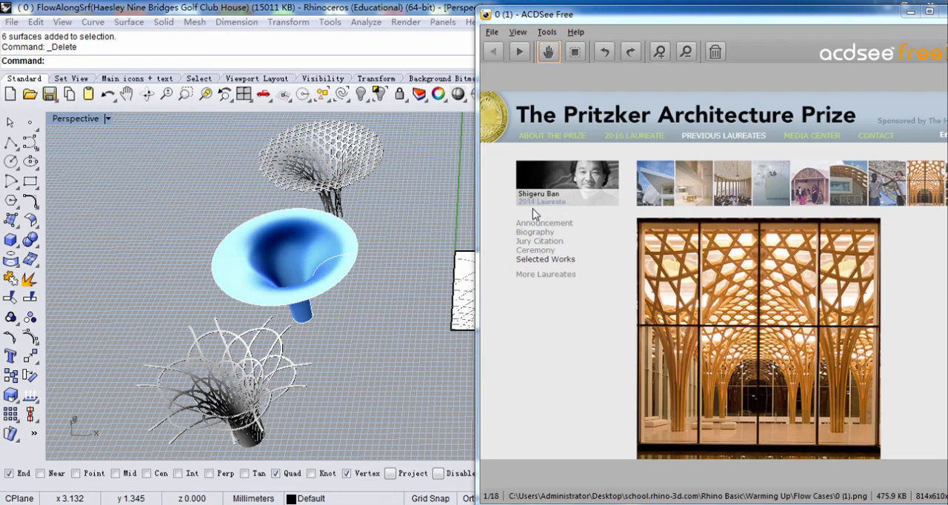
pyautogui.moveTo(697, 124)
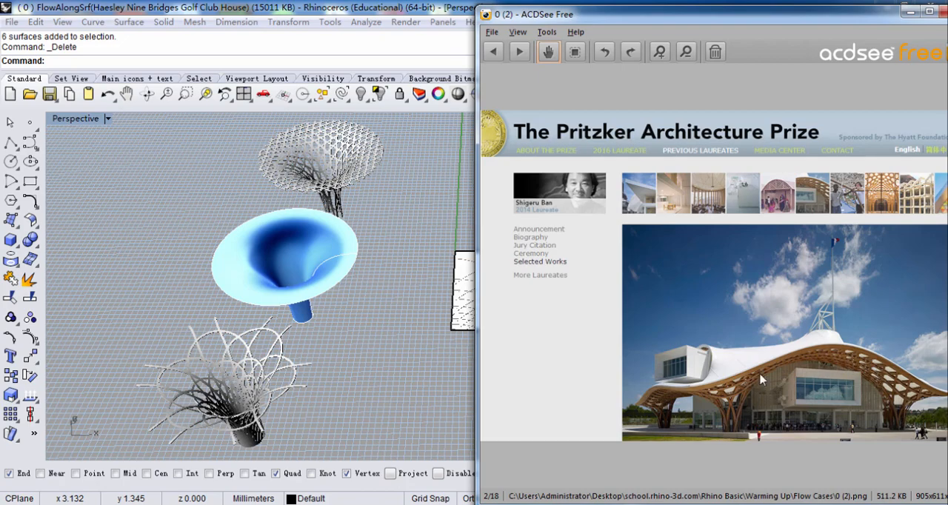
# Step: Step through the woven conical hat photos to the runway shot, image 6 of 18
pyautogui.click(519, 52)
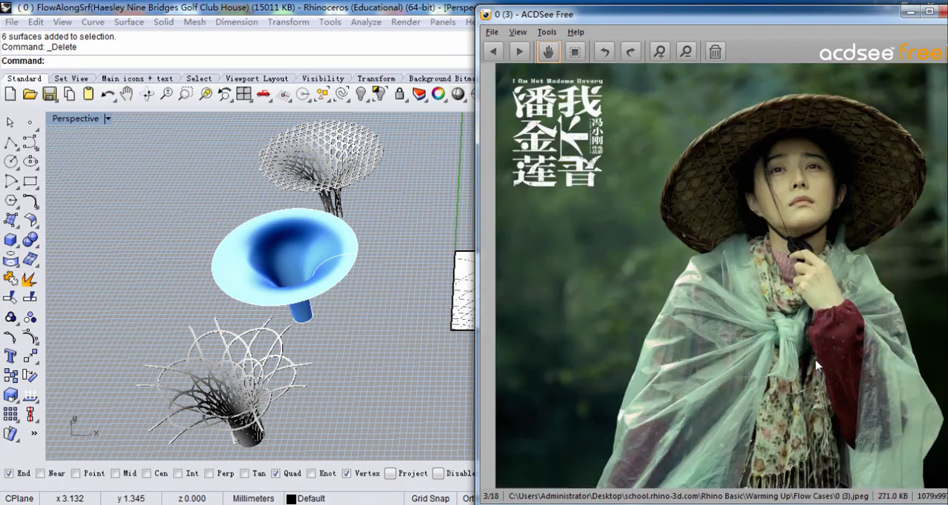
pyautogui.moveTo(714, 160)
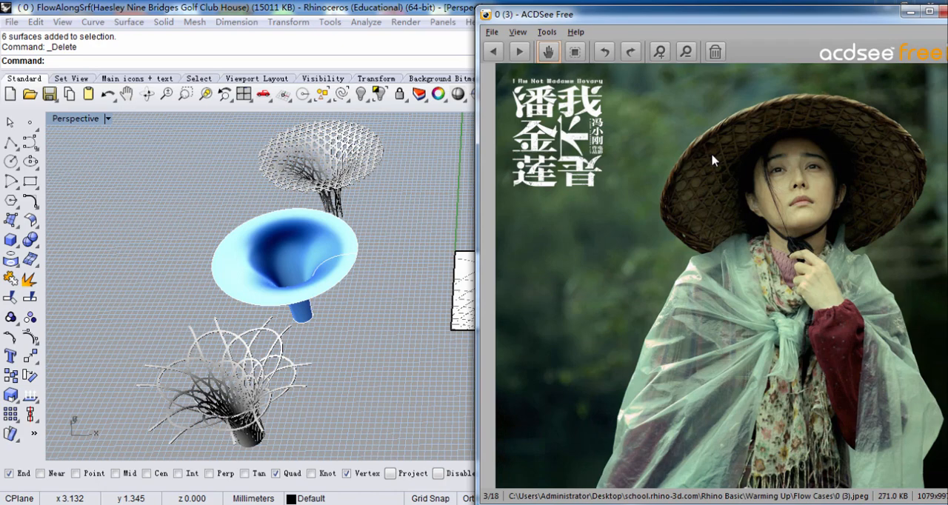
pyautogui.moveTo(732, 213)
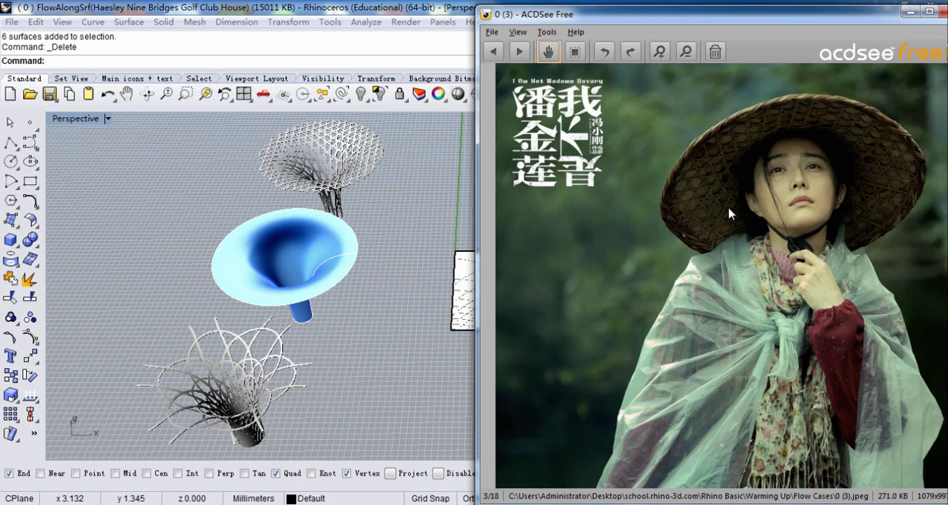
pyautogui.moveTo(714, 144)
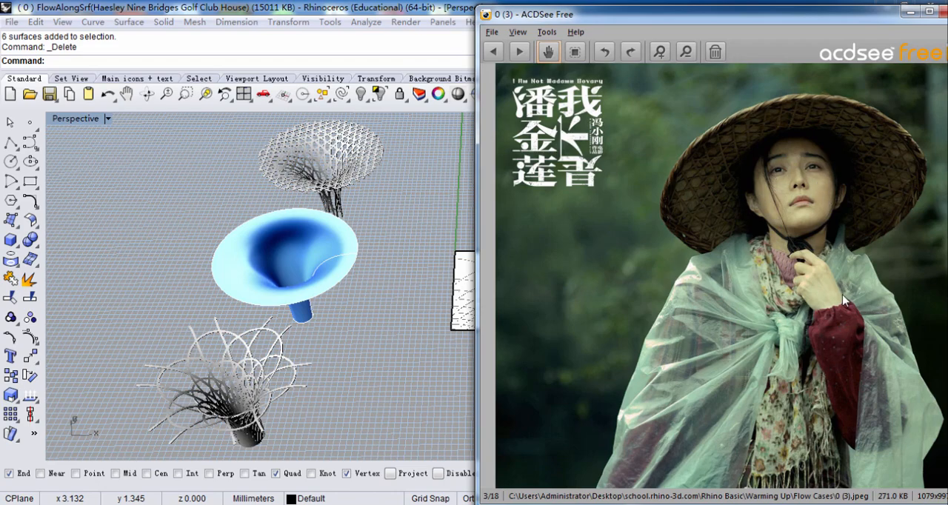
pyautogui.click(518, 52)
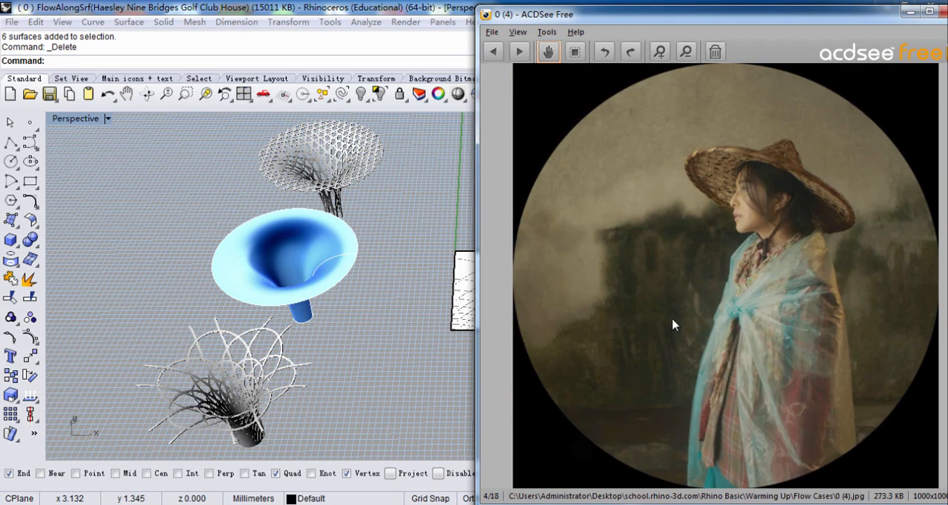
pyautogui.click(517, 52)
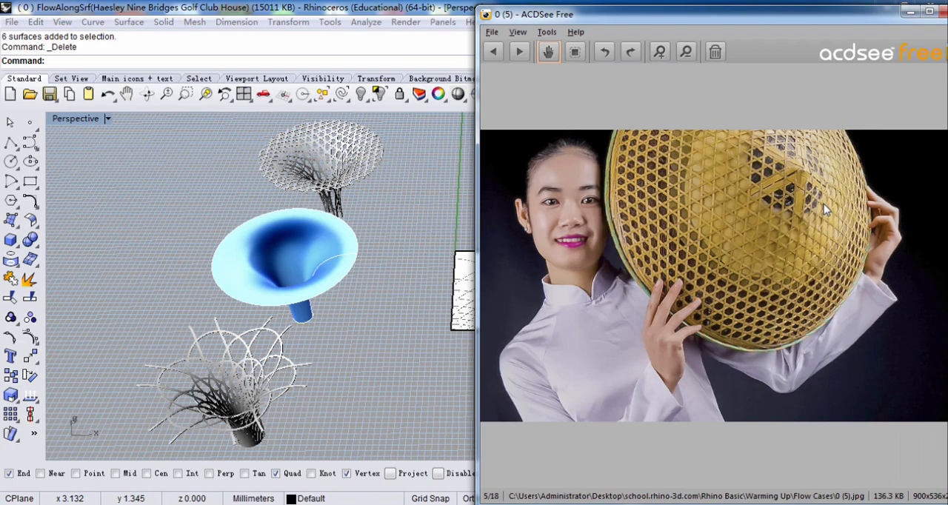
pyautogui.moveTo(699, 207)
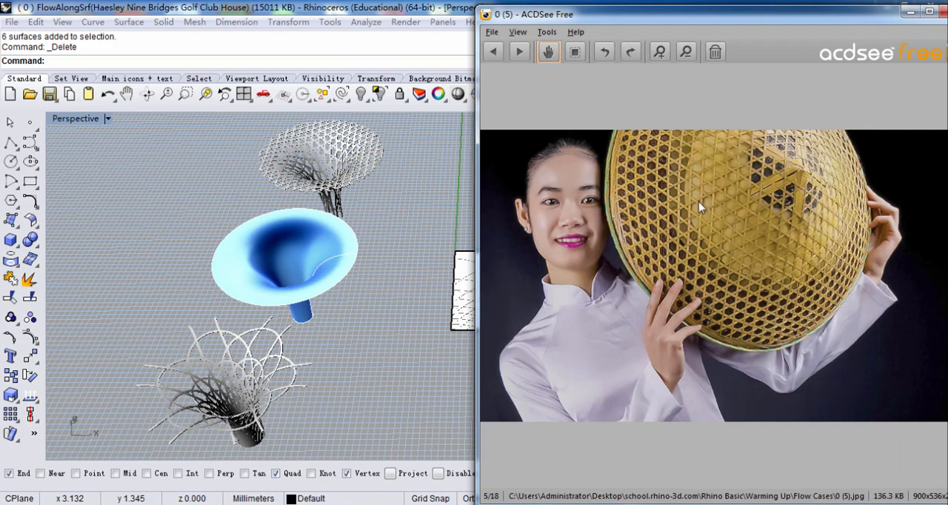
pyautogui.moveTo(733, 237)
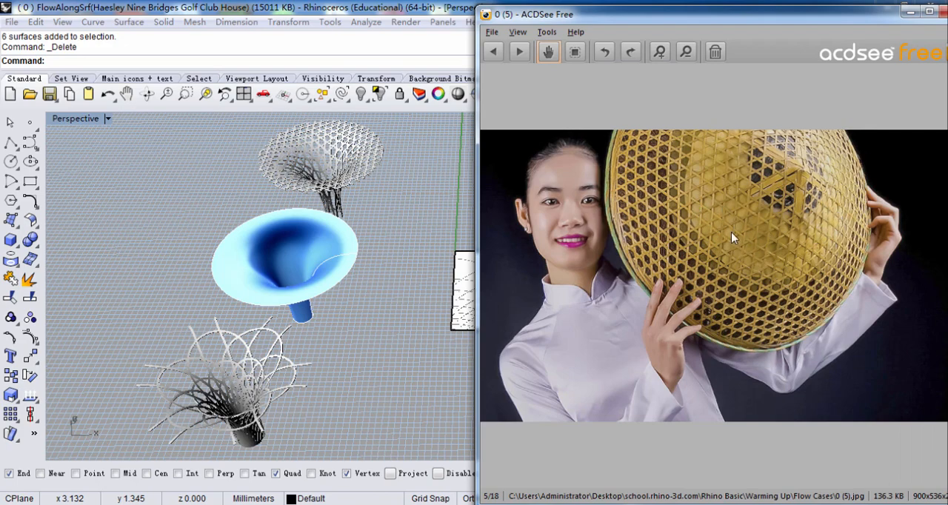
pyautogui.click(517, 52)
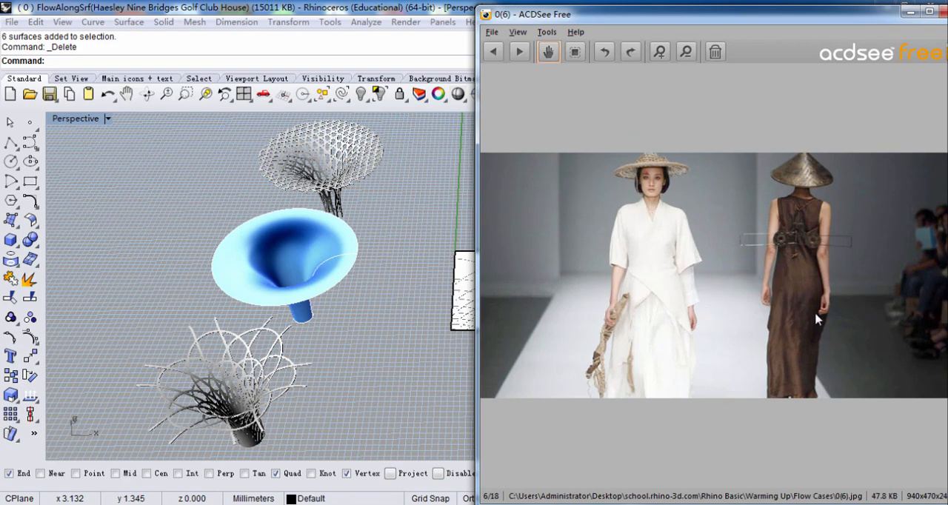
pyautogui.moveTo(833, 311)
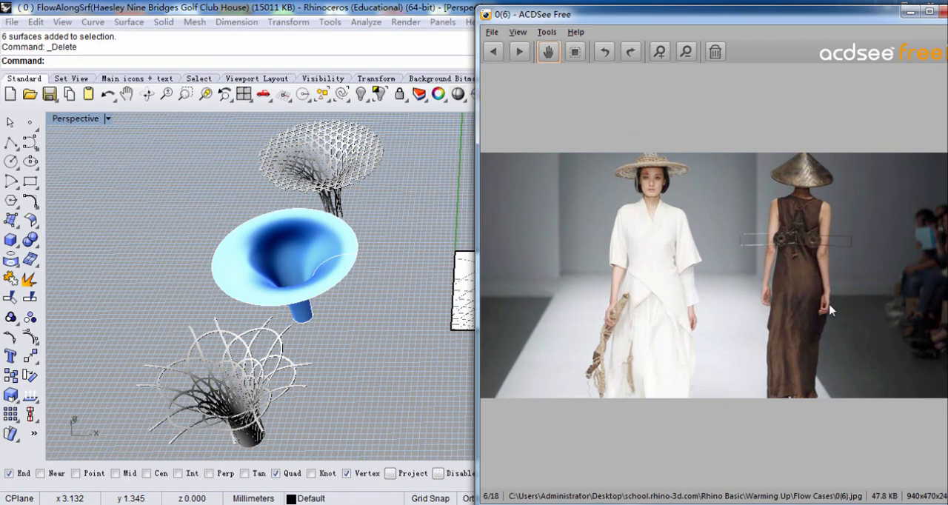
pyautogui.moveTo(678, 172)
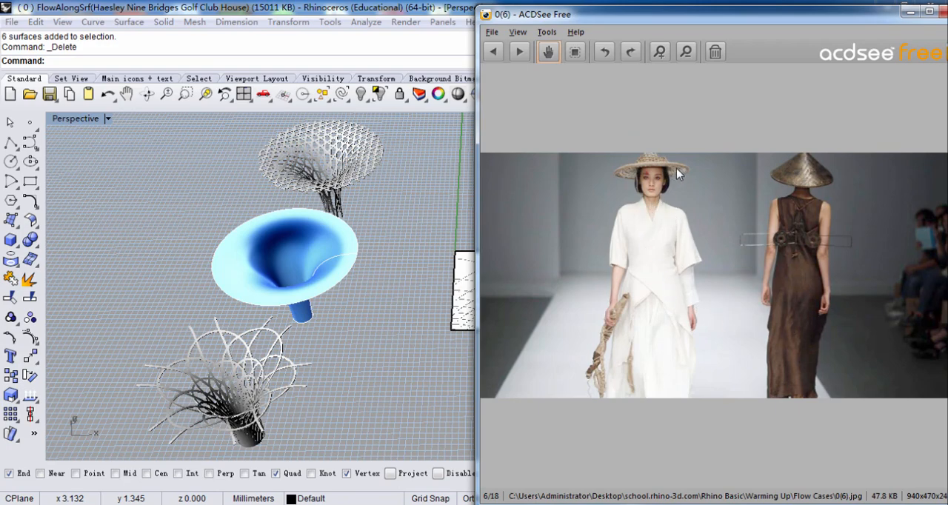
pyautogui.moveTo(730, 267)
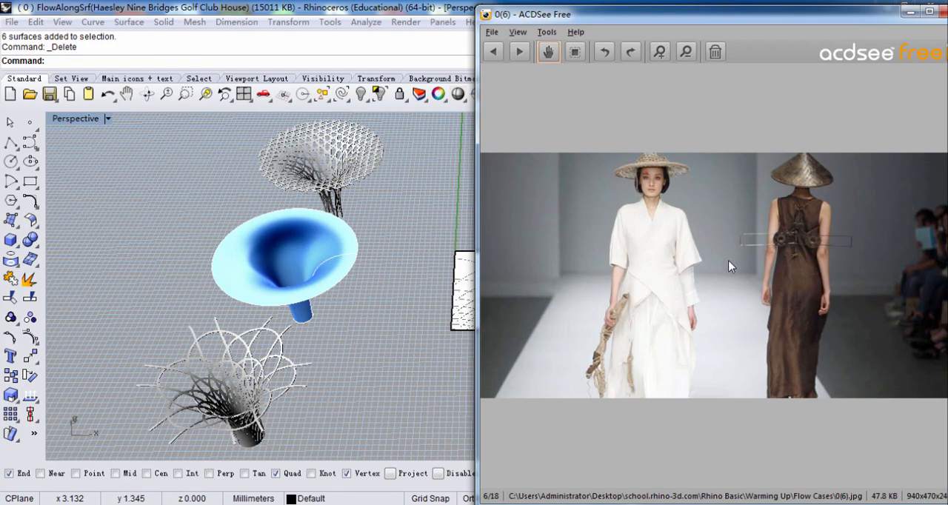
pyautogui.moveTo(714, 292)
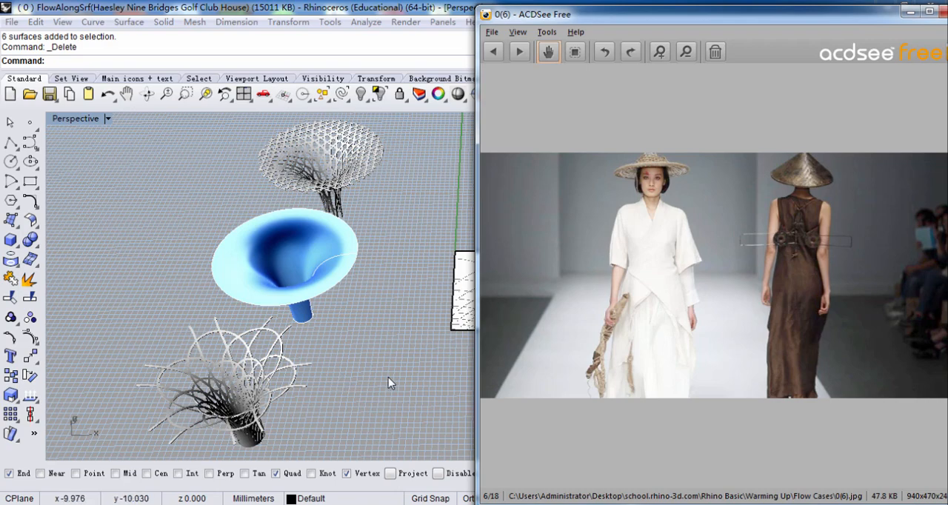
# Step: Flow the rectangular pattern from the flat base rectangle onto the blue trumpet with FlowAlongSrf
pyautogui.click(931, 12)
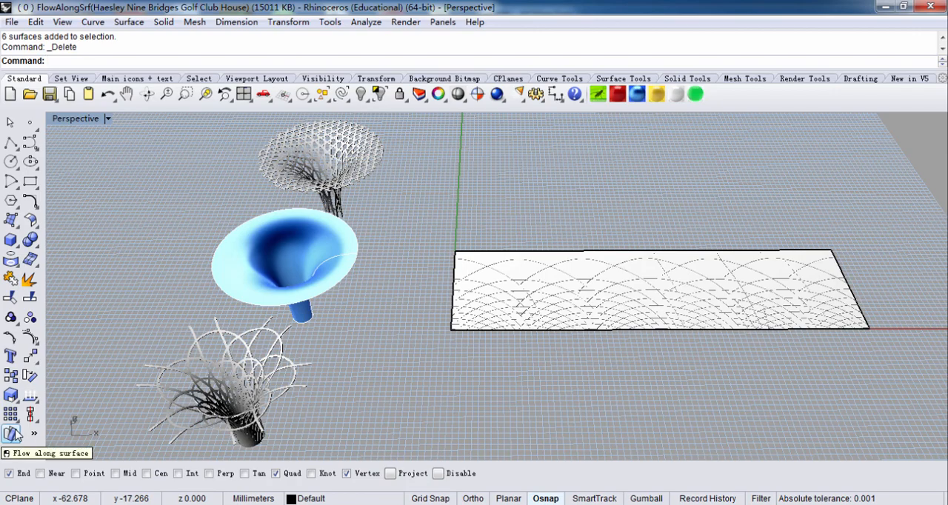
pyautogui.click(11, 434)
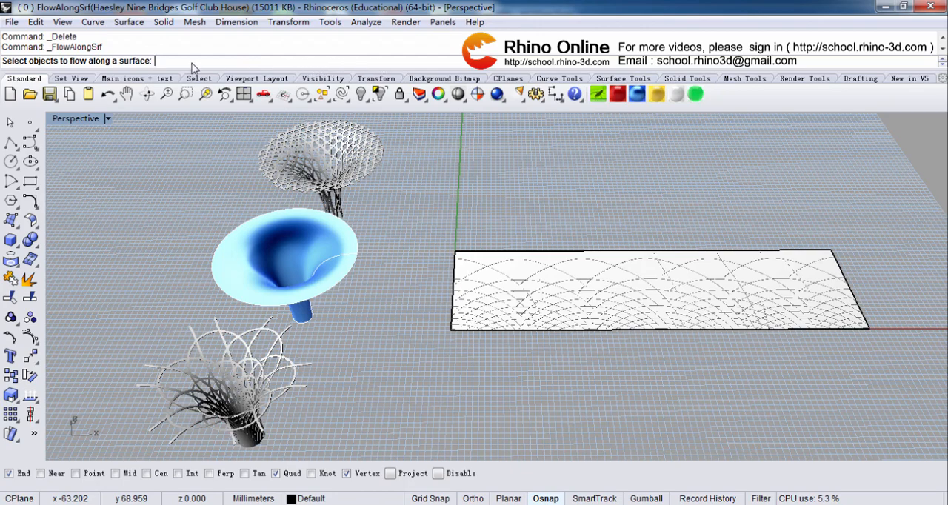
pyautogui.moveTo(521, 306)
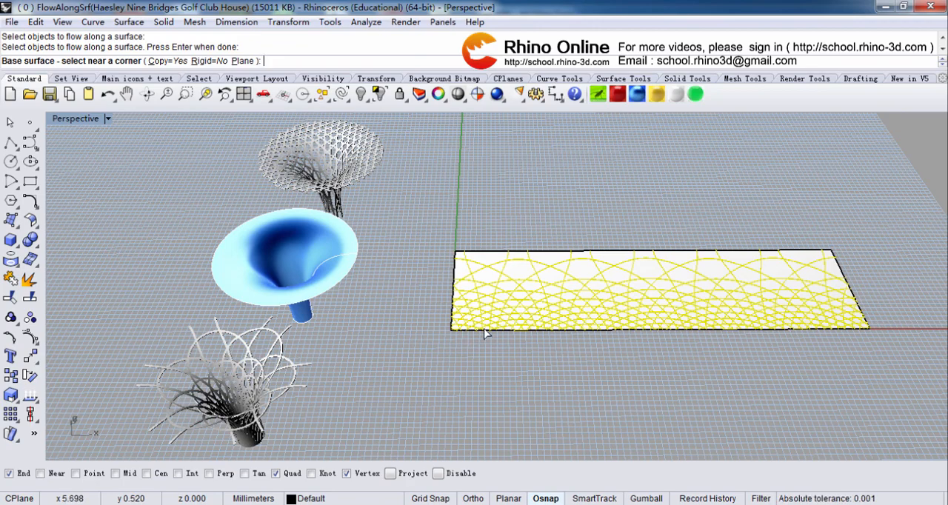
pyautogui.click(486, 334)
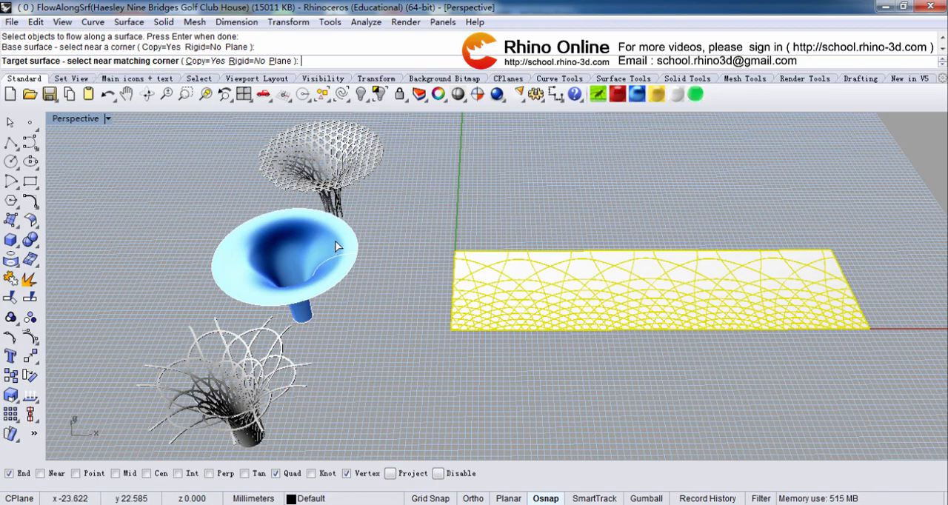
pyautogui.moveTo(329, 263)
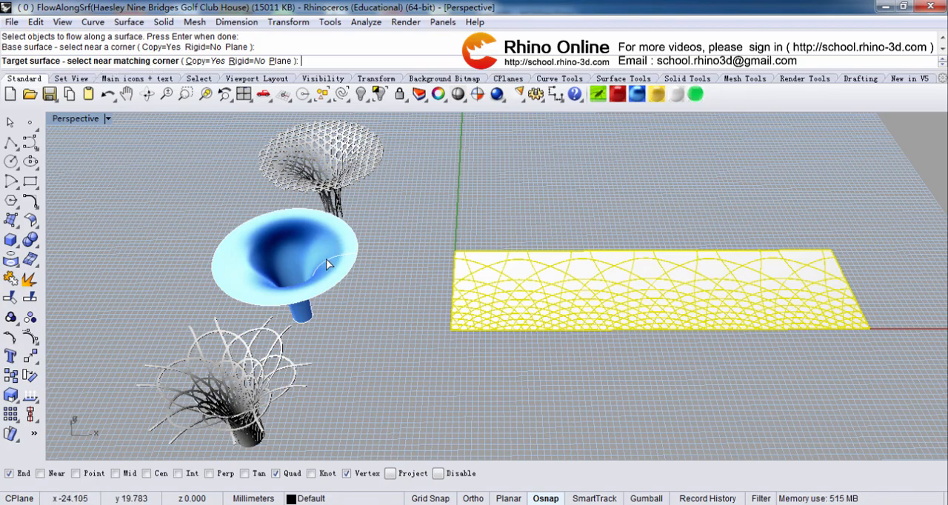
pyautogui.moveTo(338, 261)
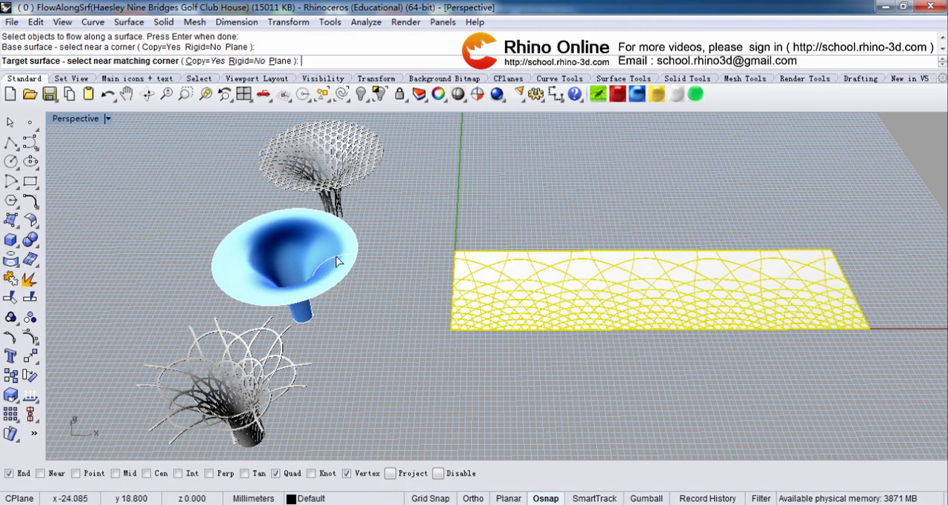
pyautogui.moveTo(346, 261)
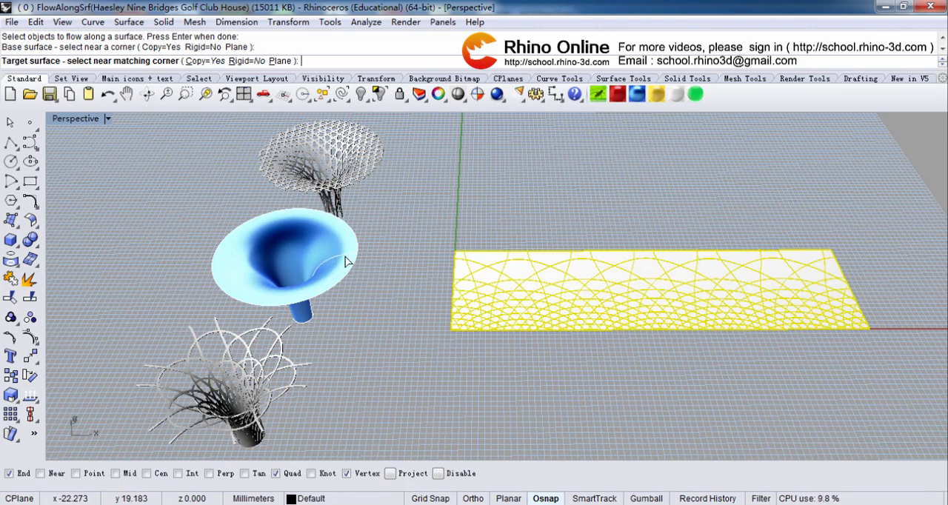
pyautogui.click(346, 249)
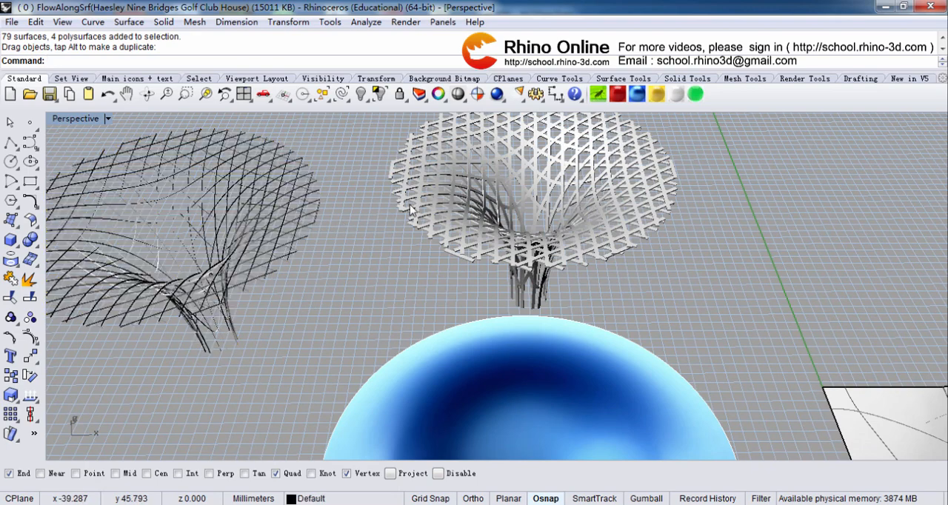
pyautogui.moveTo(286, 228)
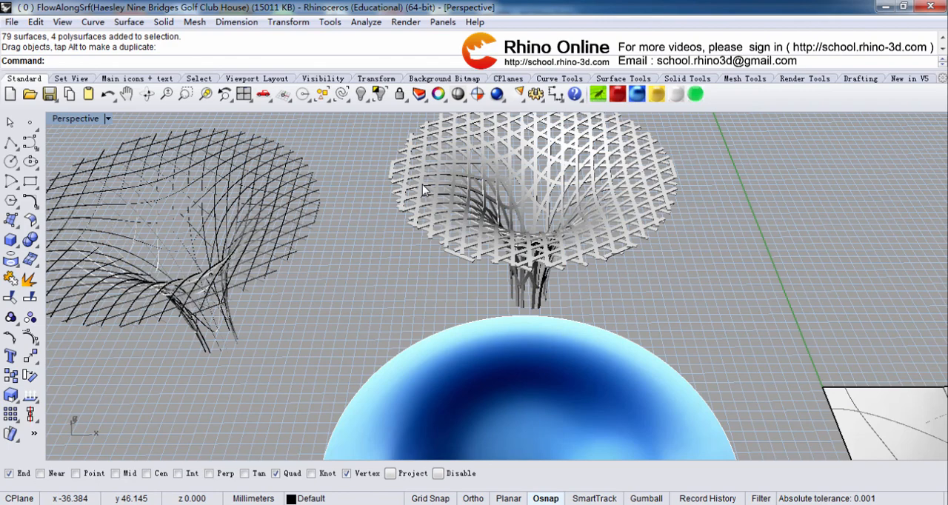
pyautogui.moveTo(234, 210)
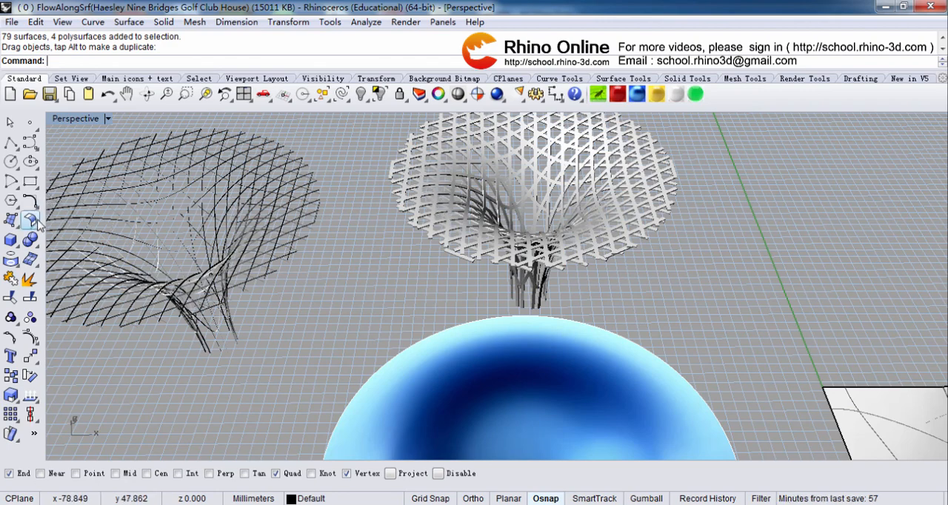
# Step: Bring up the Surface Tools flyout for editing the selected flowed lattice
pyautogui.click(29, 223)
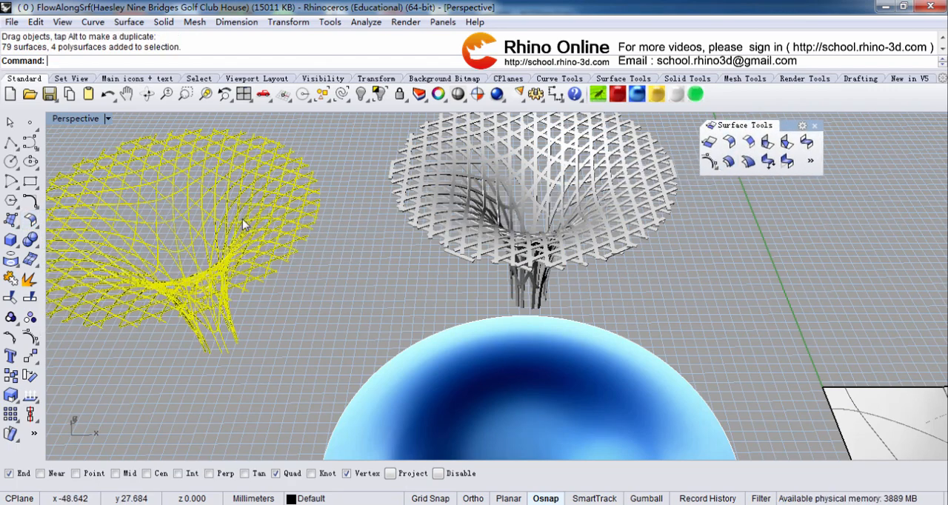
pyautogui.moveTo(726, 161)
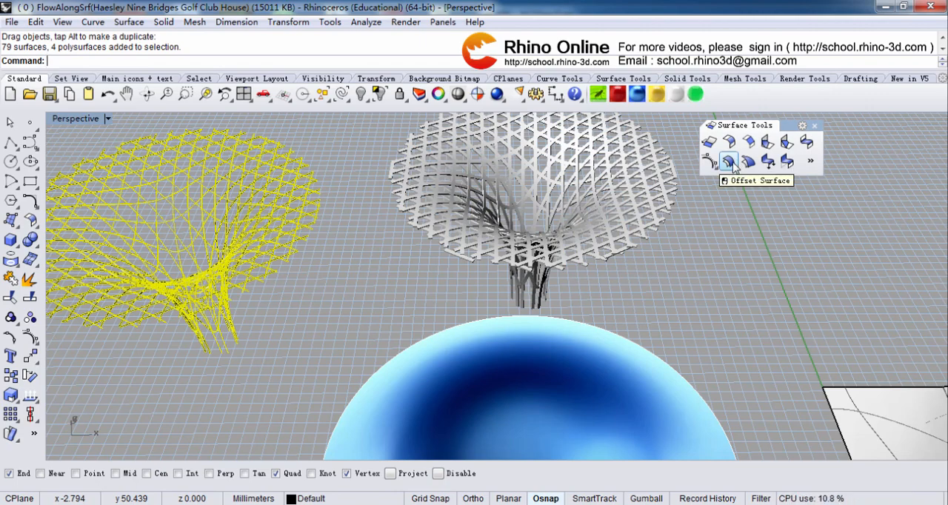
# Step: Offset the flowed lattice surfaces by 0.3 mm as a solid
pyautogui.click(727, 161)
pyautogui.write('0')
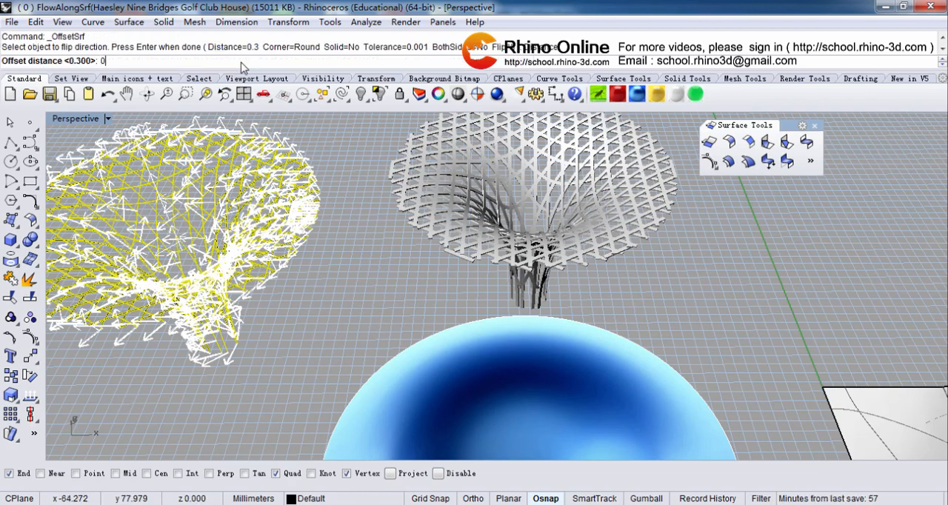
pyautogui.write('.3')
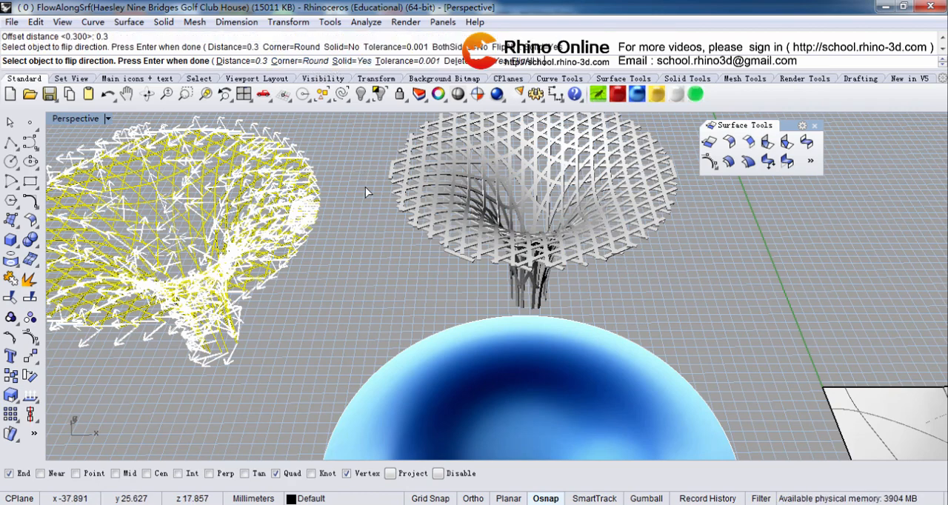
pyautogui.moveTo(190, 68)
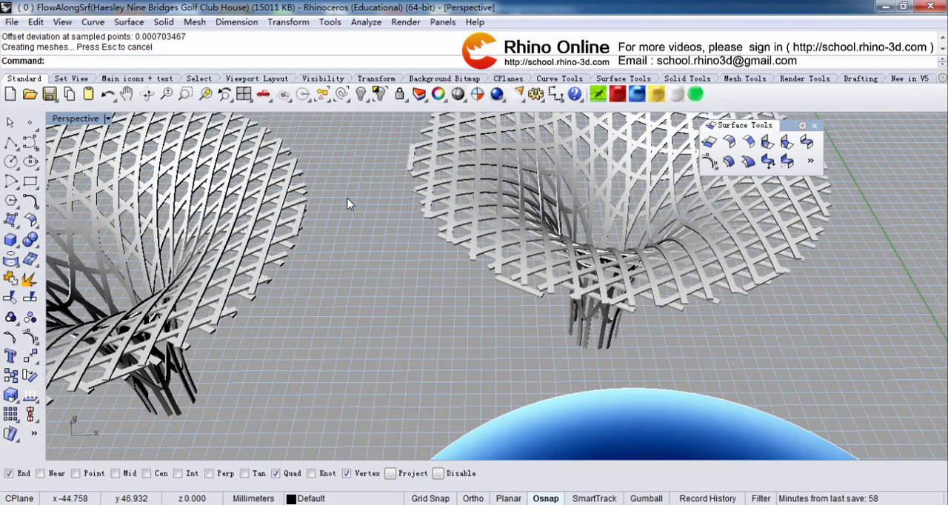
pyautogui.moveTo(350, 203)
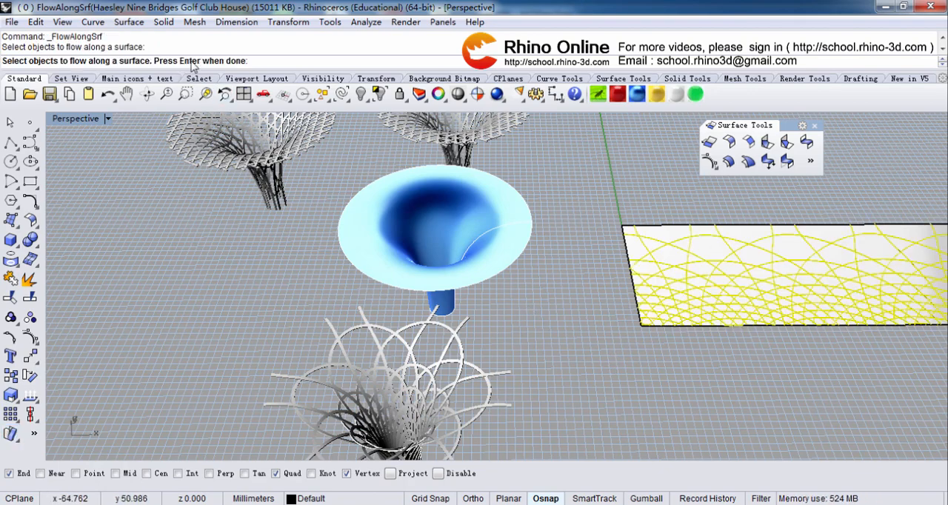
# Step: Flow the arched pattern from the base rectangle onto the trumpet and view the resulting towers
pyautogui.press('Enter')
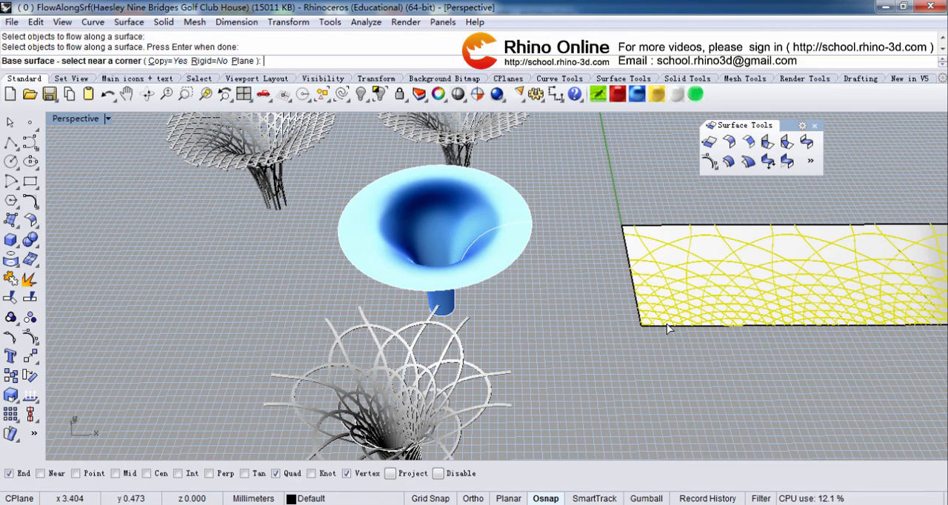
pyautogui.click(668, 329)
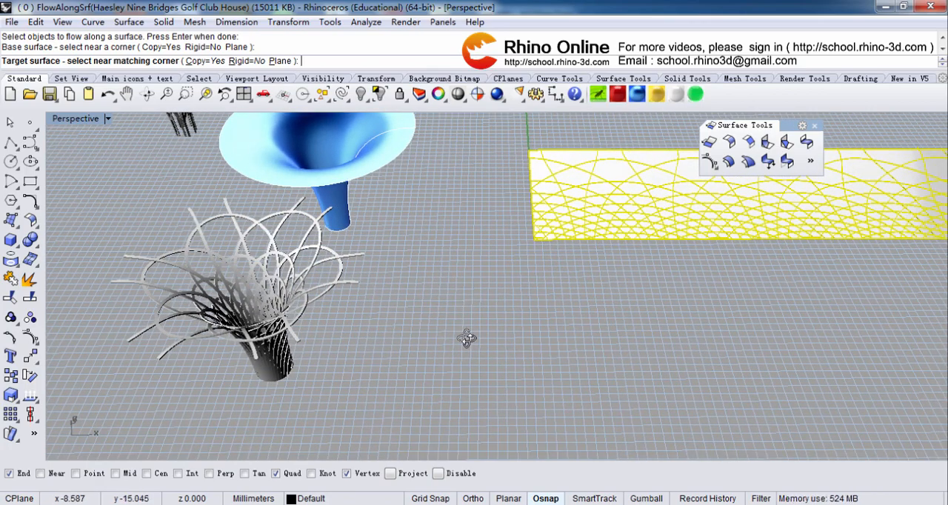
pyautogui.moveTo(466, 338); pyautogui.dragTo(355, 211)
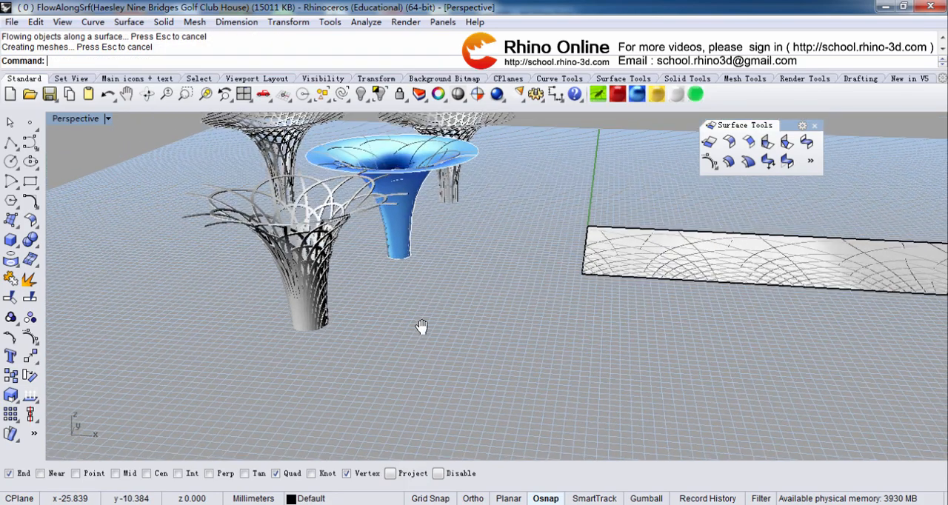
pyautogui.moveTo(422, 326); pyautogui.dragTo(481, 225)
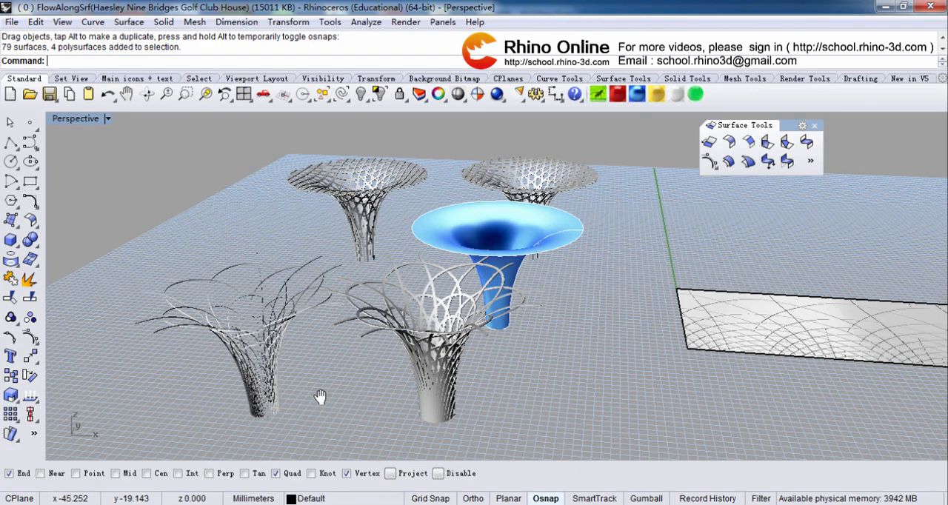
# Step: Select the new arched lattice tower and begin offsetting its surfaces
pyautogui.moveTo(320, 394); pyautogui.dragTo(269, 319)
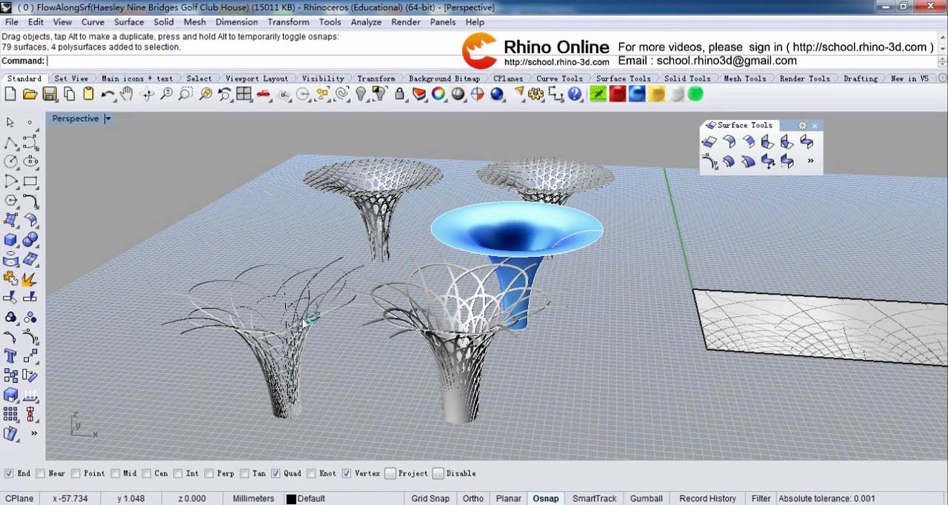
pyautogui.click(308, 329)
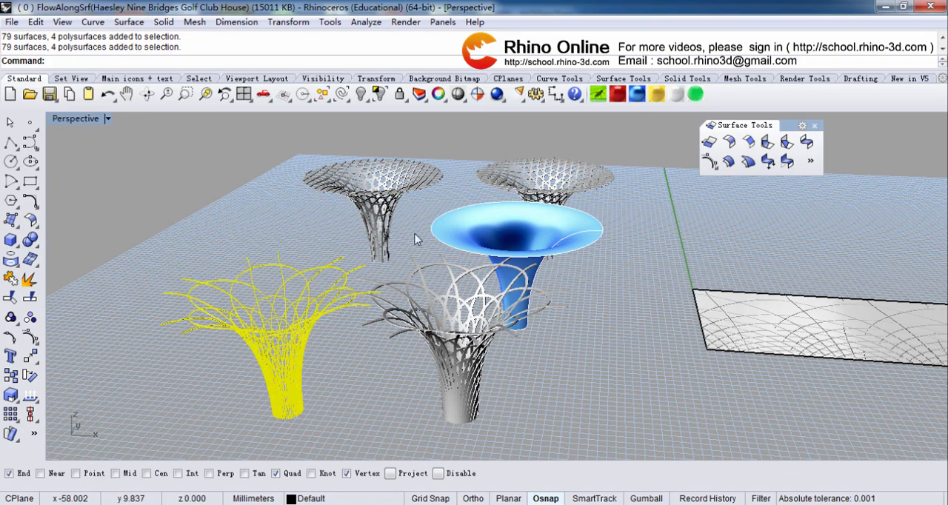
pyautogui.moveTo(726, 163)
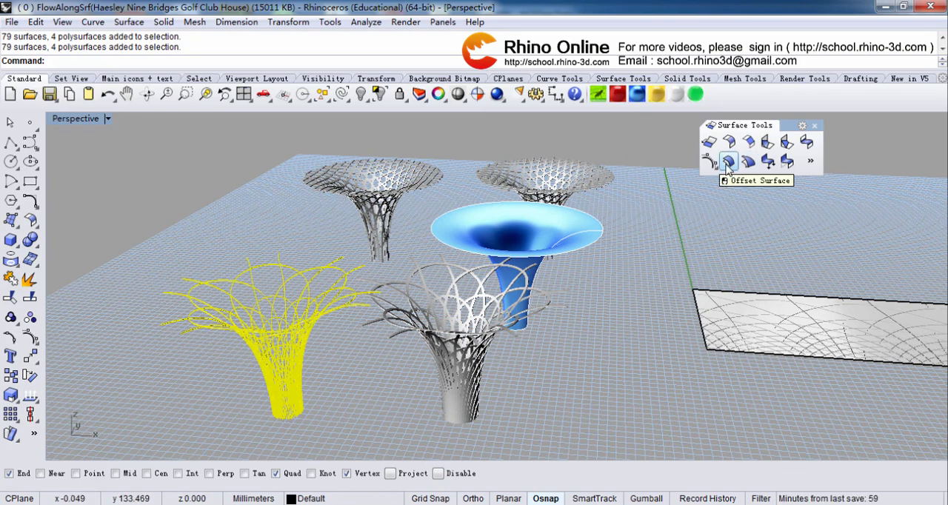
pyautogui.click(726, 162)
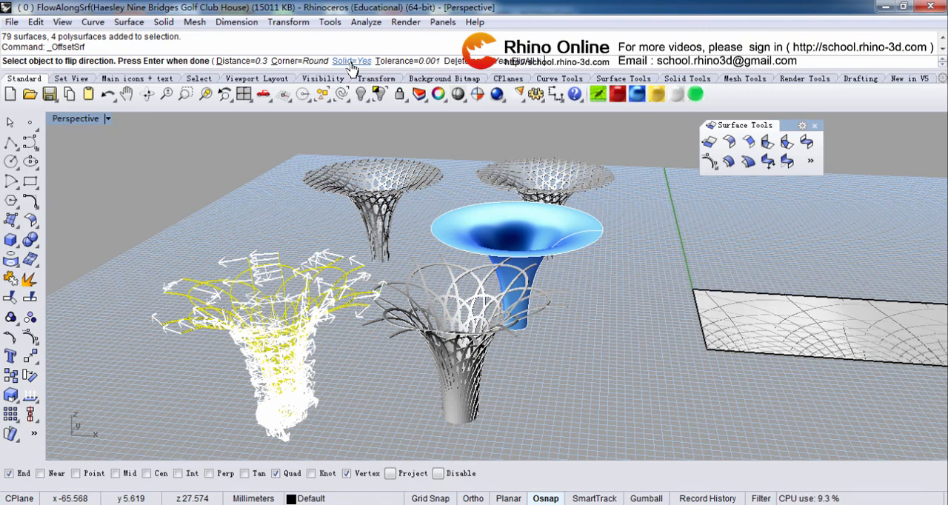
# Step: Set Solid=No and accept the 0.3 mm offset of the arched lattice
pyautogui.click(352, 59)
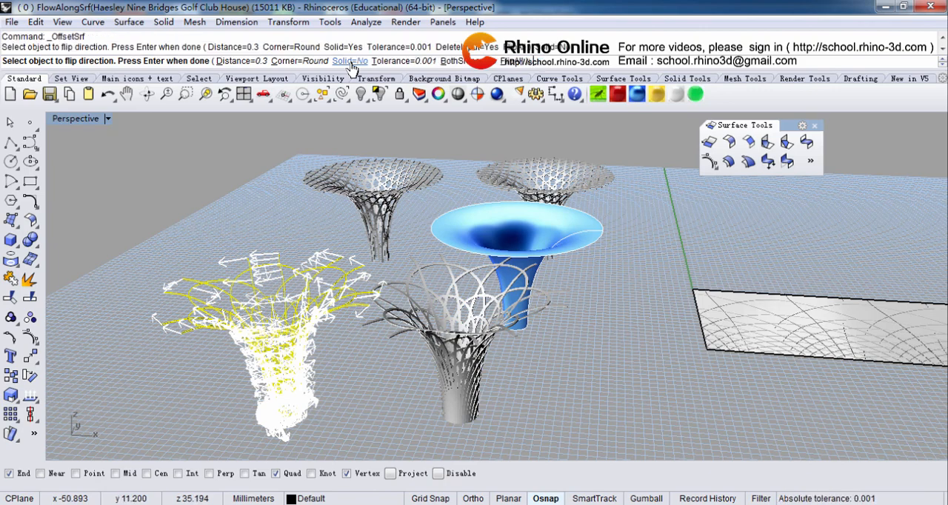
pyautogui.click(350, 61)
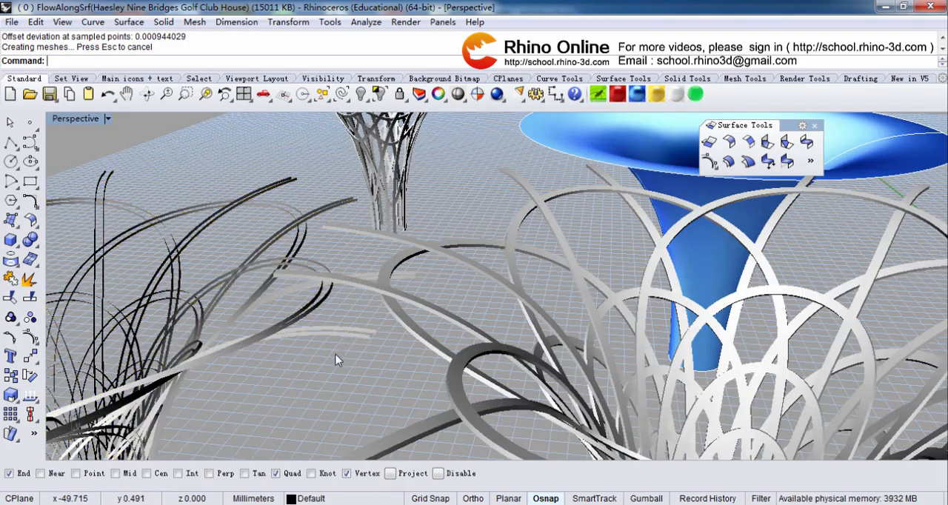
pyautogui.moveTo(367, 303)
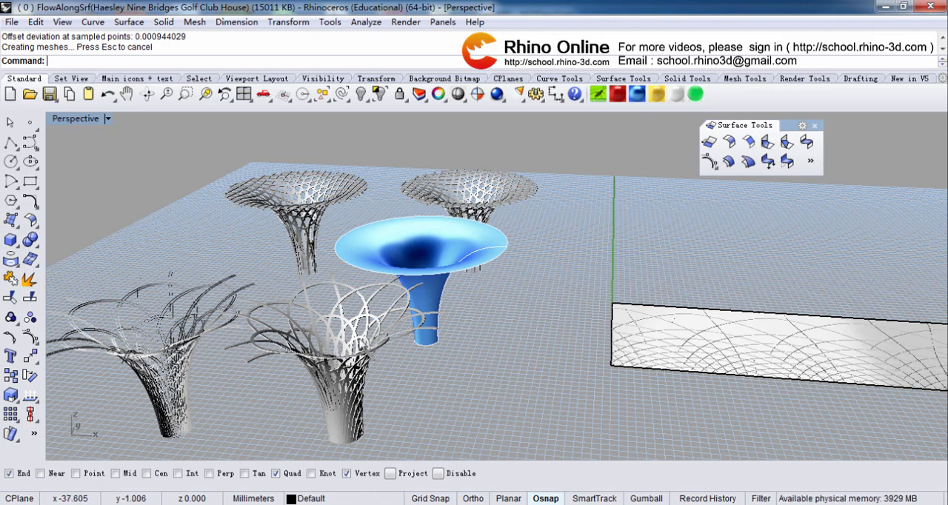
pyautogui.moveTo(681, 342)
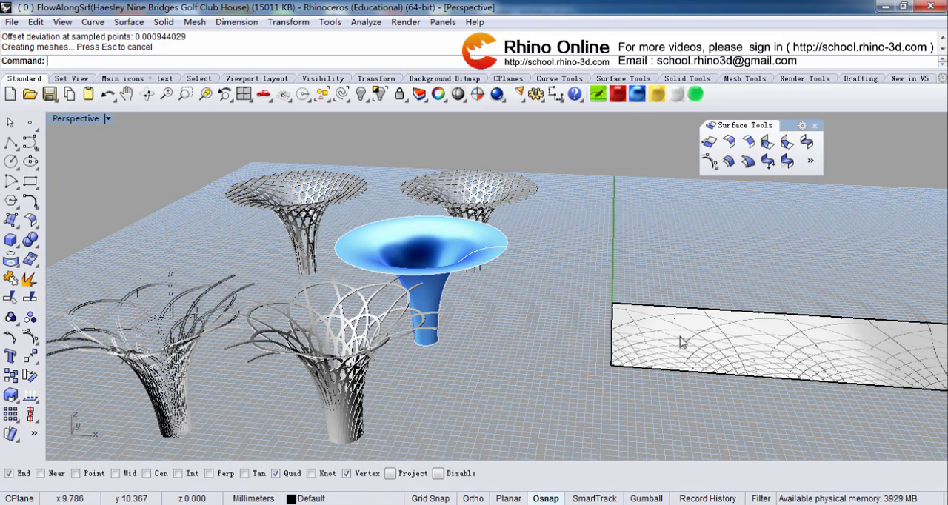
pyautogui.moveTo(263, 342)
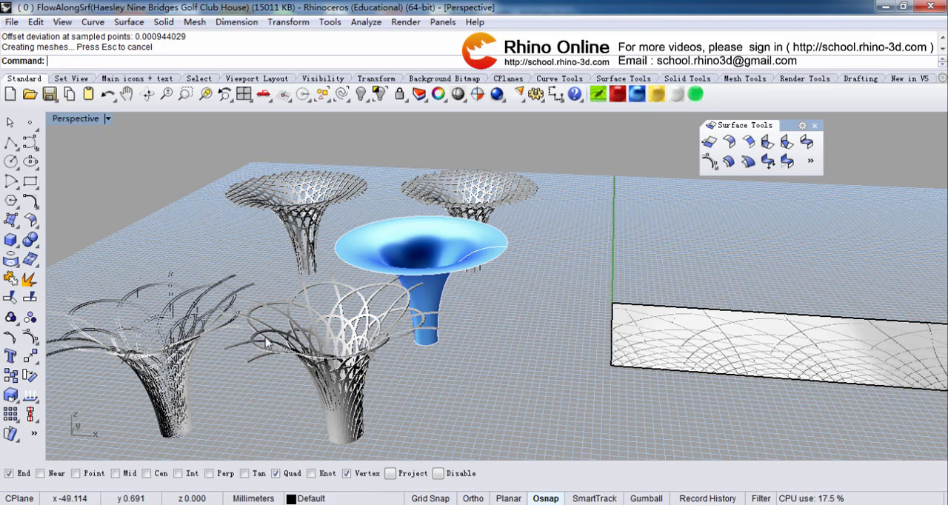
pyautogui.moveTo(683, 355)
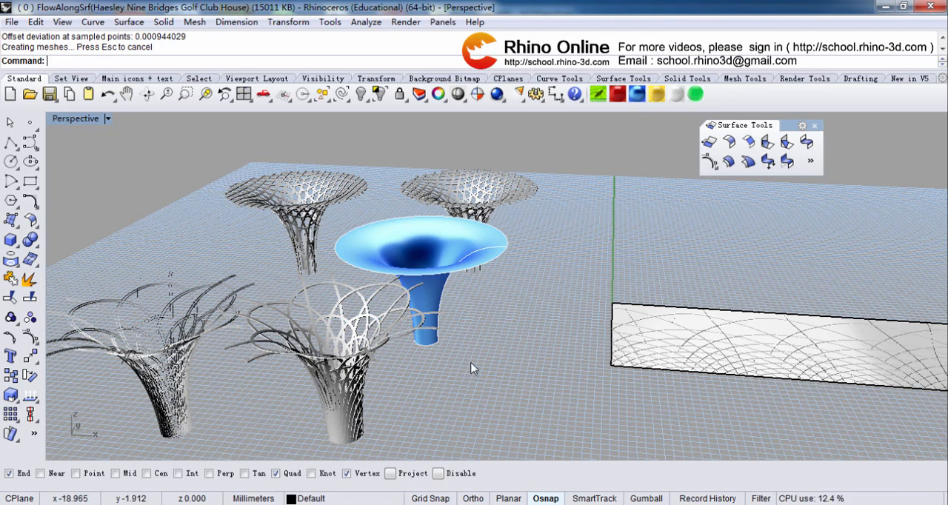
pyautogui.moveTo(473, 369)
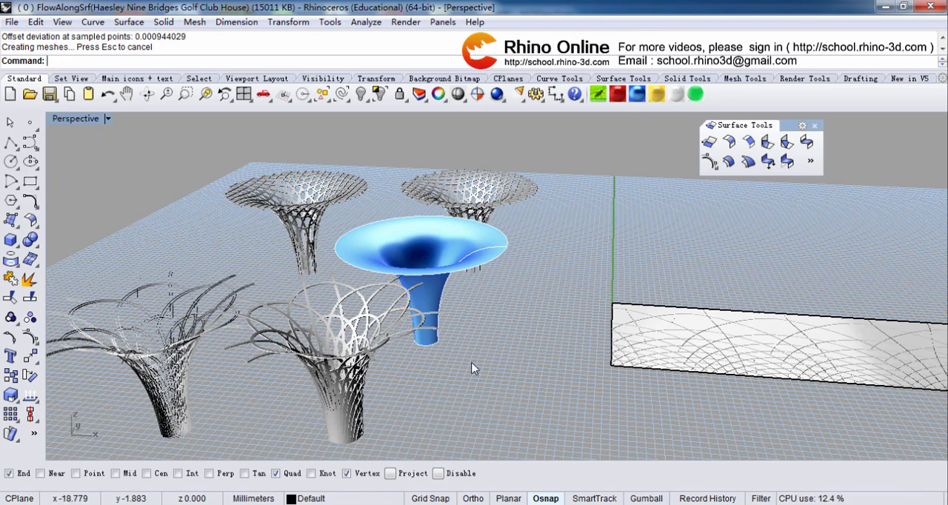